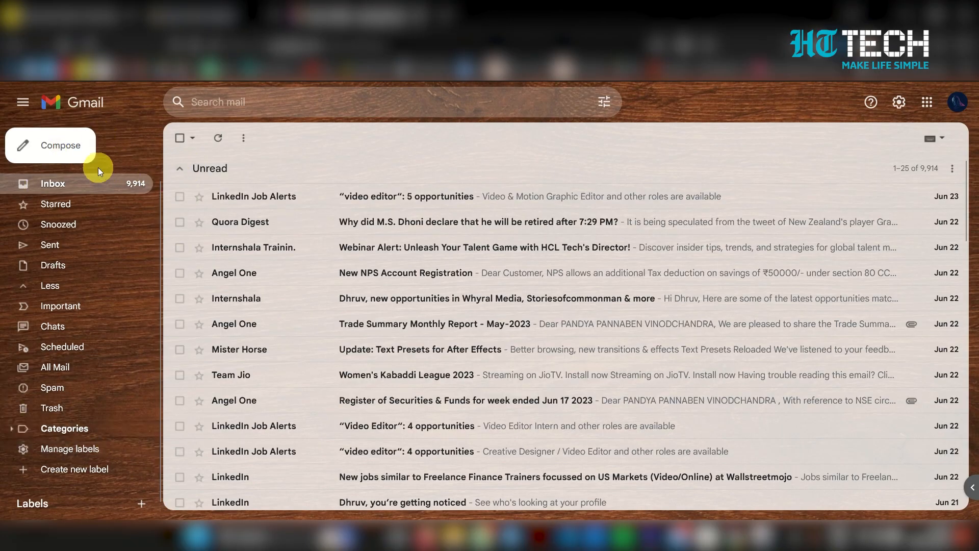
mouse_move(52, 407)
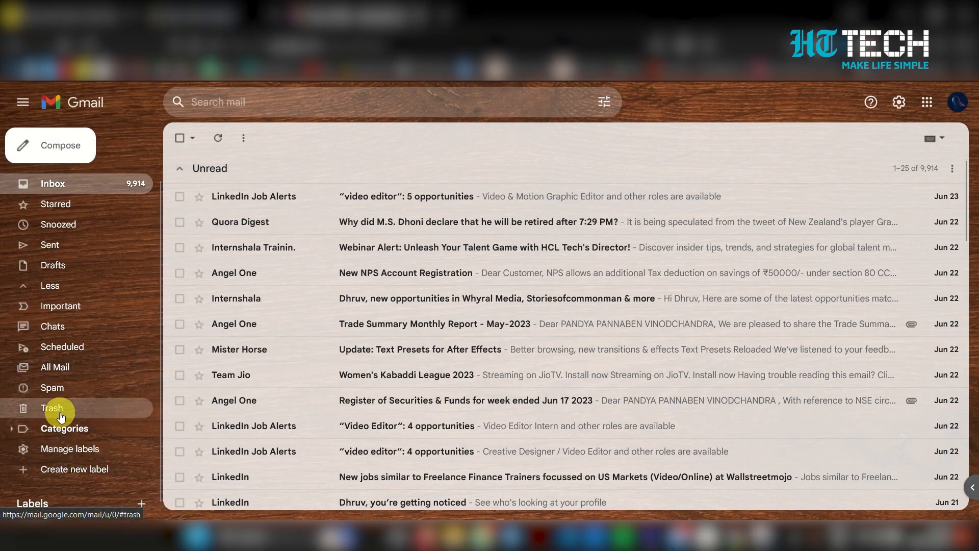
- Open the Trash folder from the left sidebar to list the deleted messages
click(52, 407)
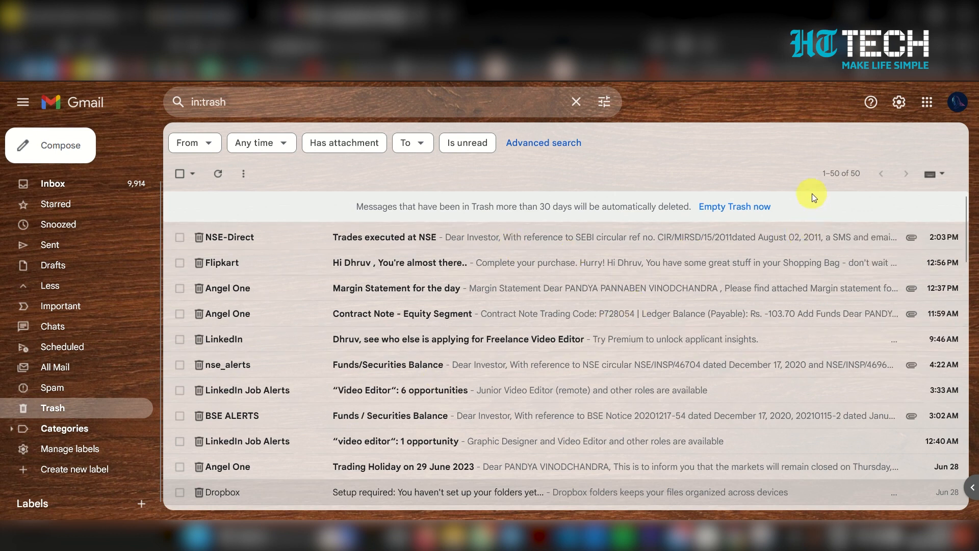
- Empty the Trash and confirm deleting all 50 conversations
click(734, 206)
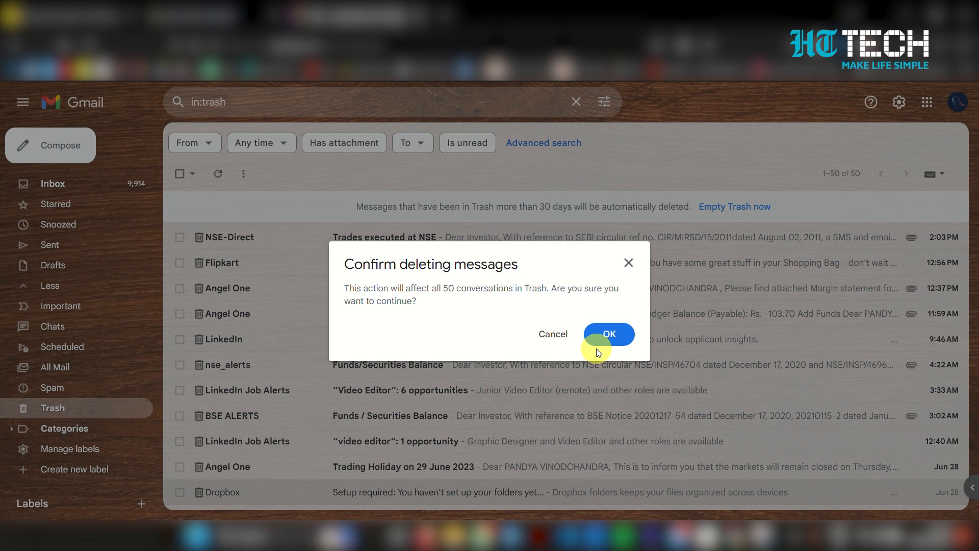
click(608, 333)
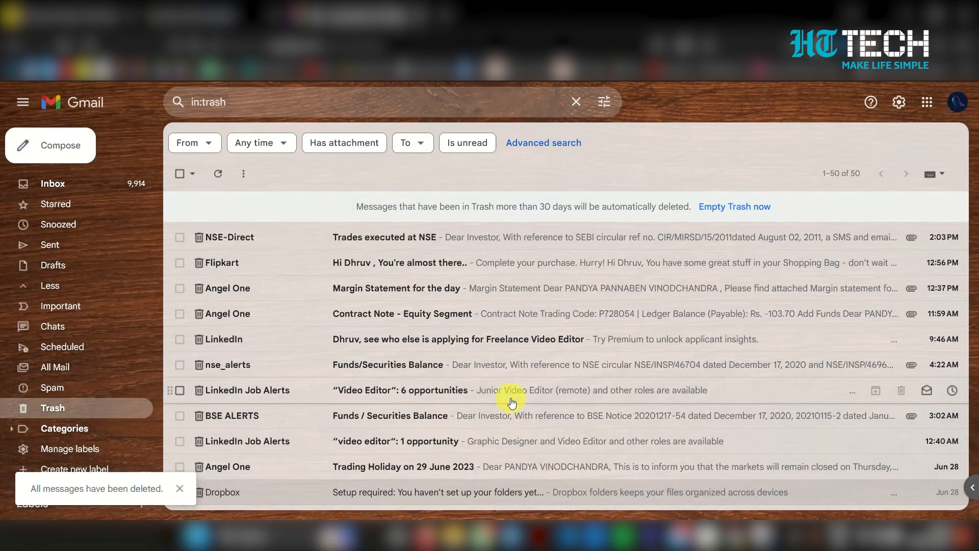